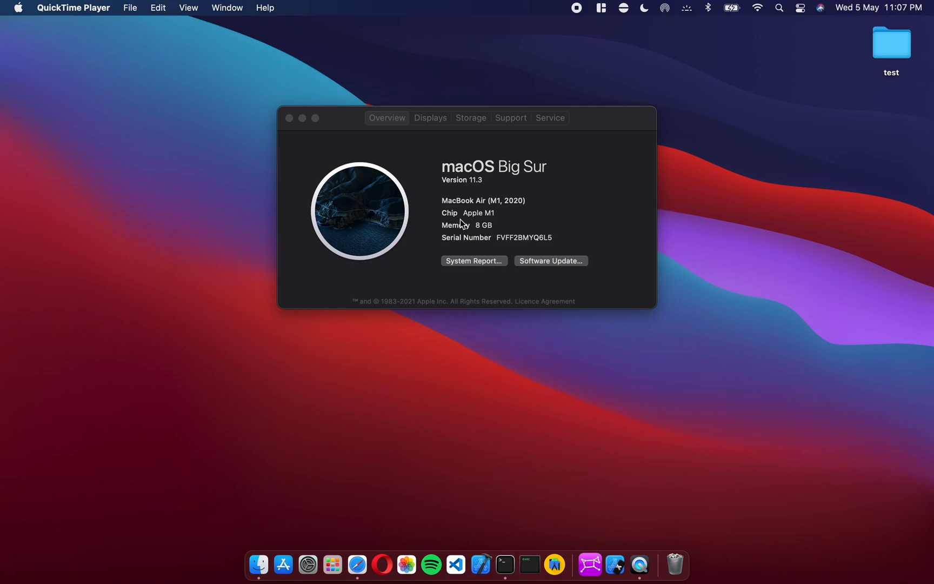
mouse_move(480, 237)
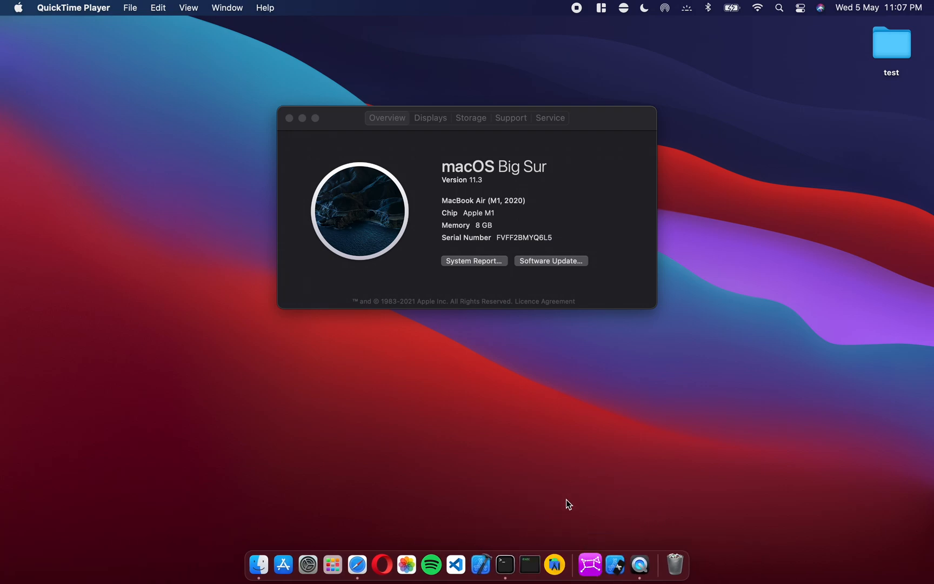
mouse_move(547, 542)
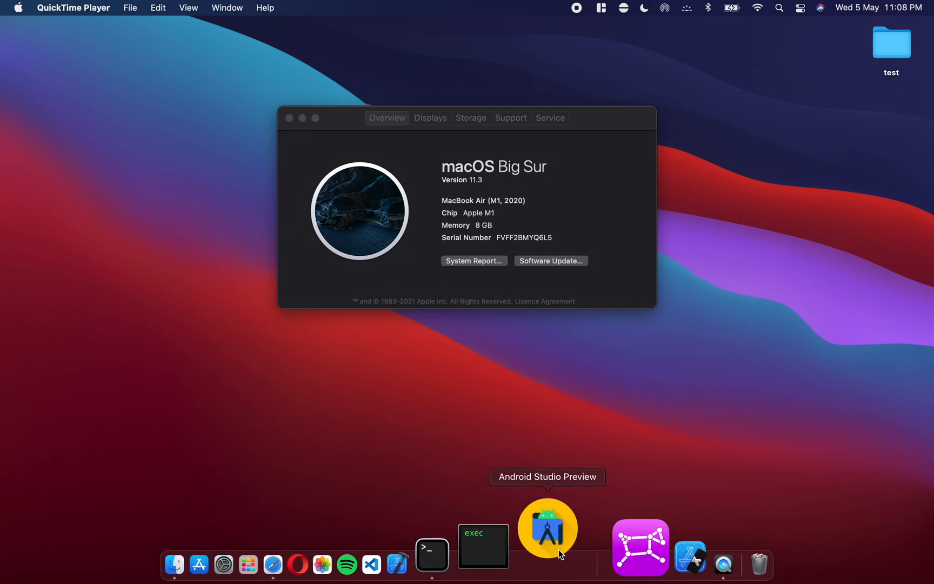
Launch Android Studio and create 'My Application' from the Basic Activity template in Java.
left_click(547, 526)
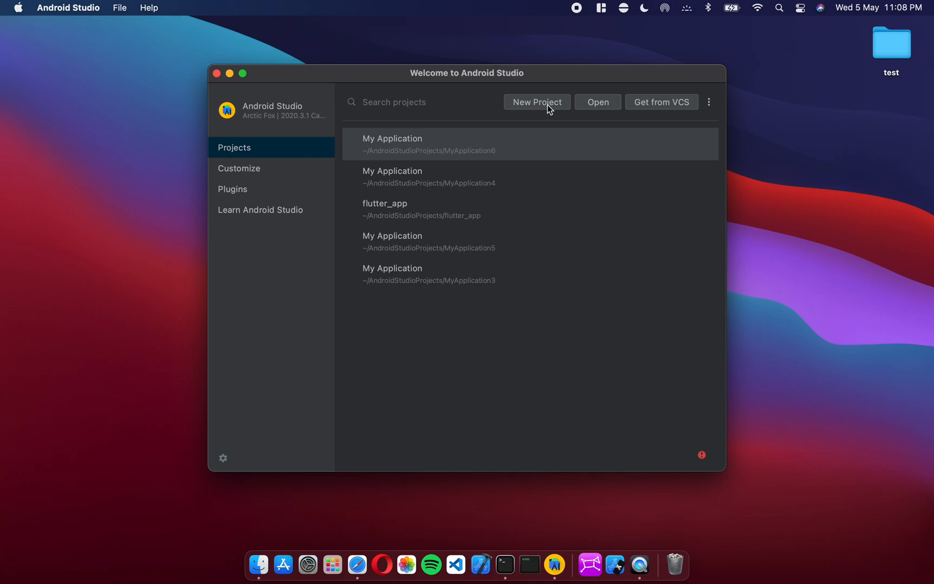
left_click(536, 102)
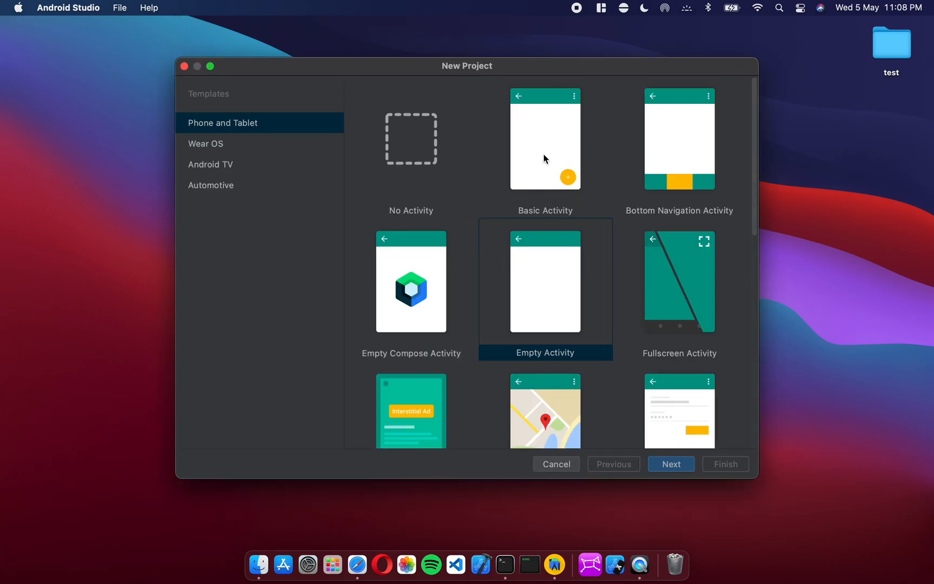
left_click(544, 139)
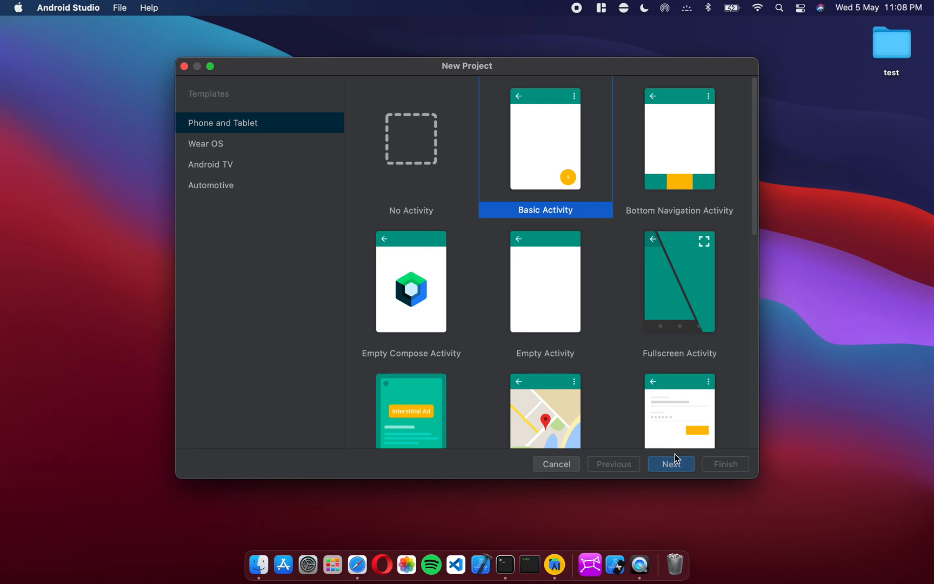
left_click(670, 463)
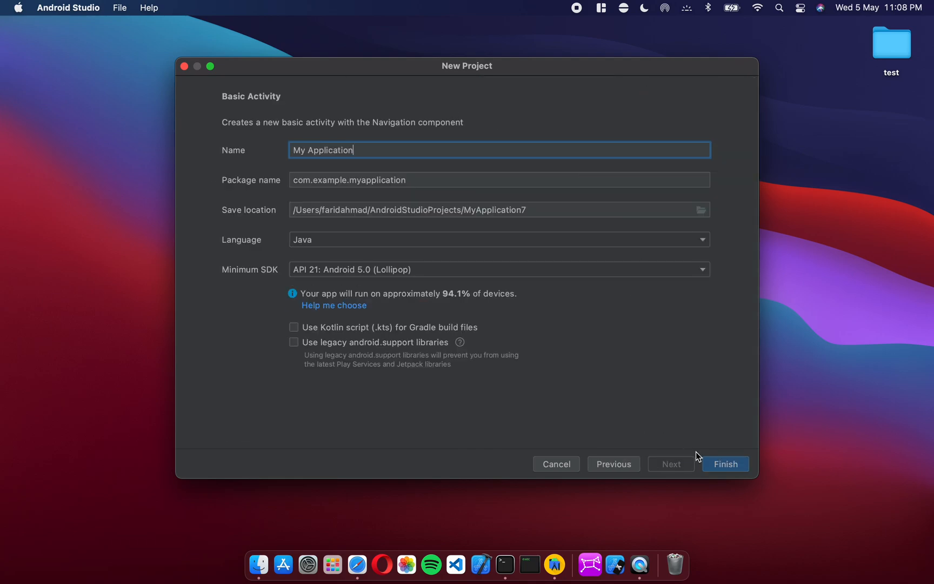
left_click(724, 463)
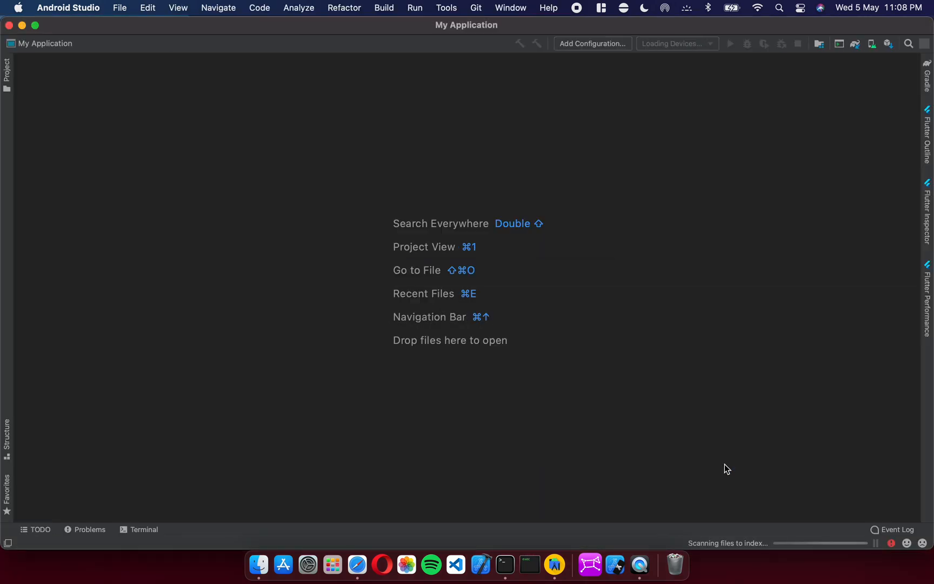
mouse_move(608, 442)
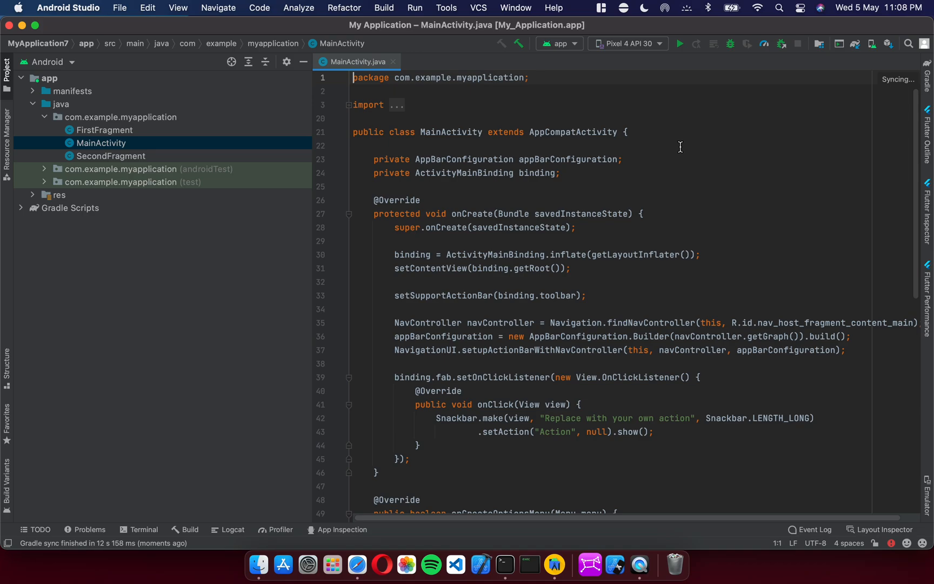
mouse_move(664, 55)
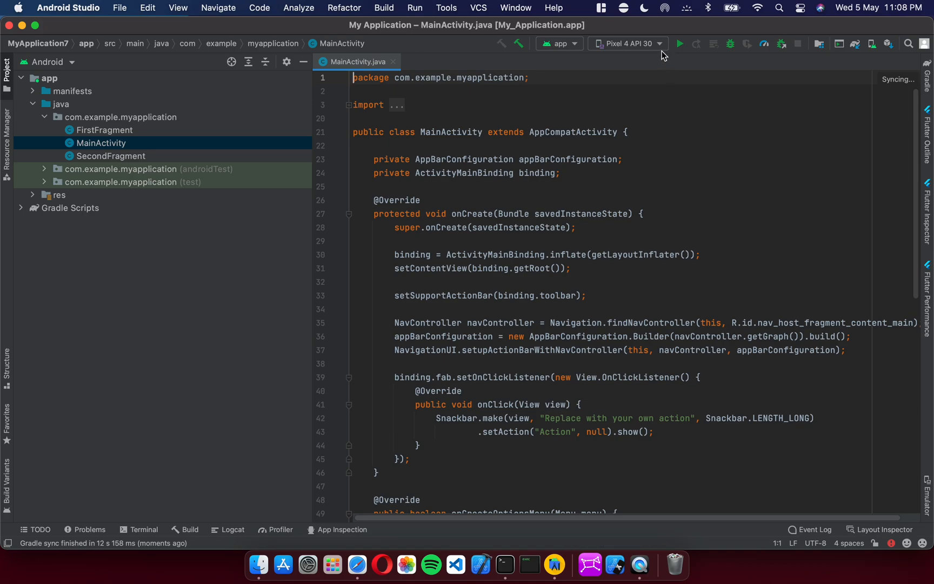
Select the Pixel 4 API S-m1 emulator and run the app on it.
left_click(627, 44)
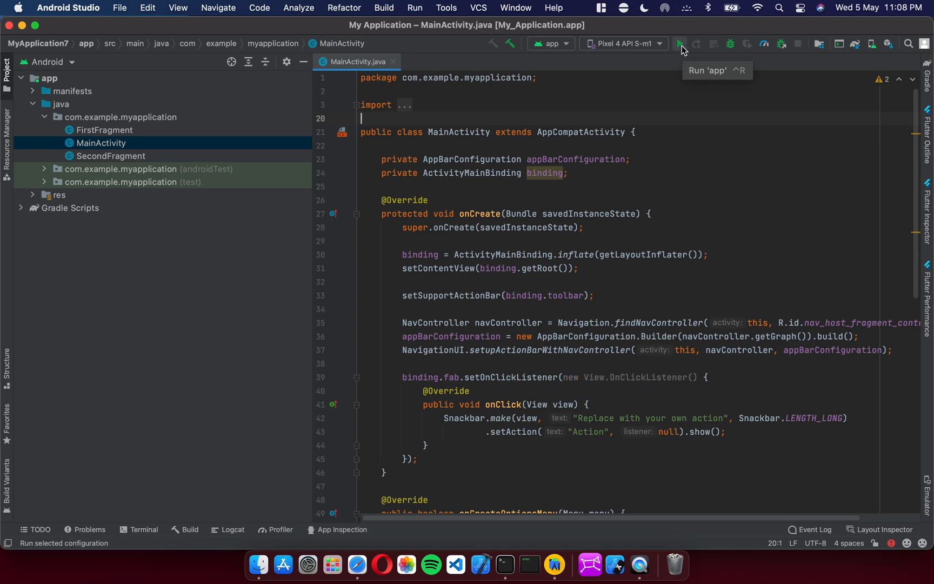
left_click(679, 43)
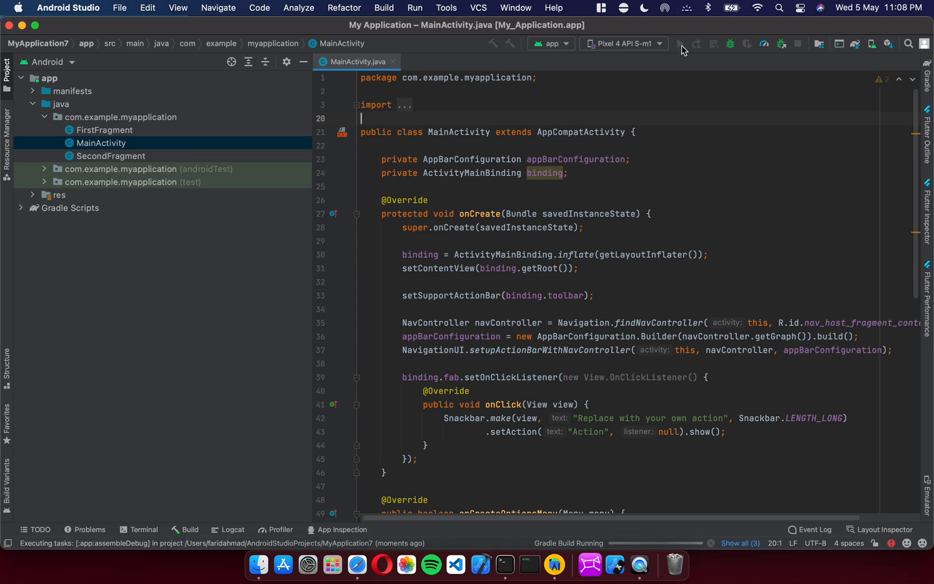